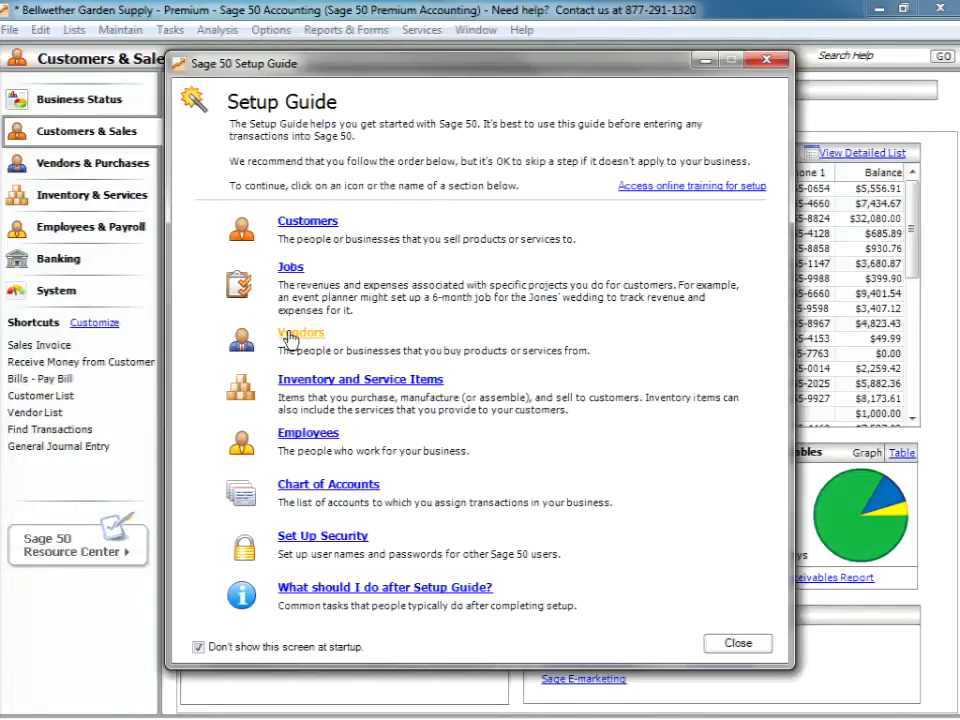
# - Open the Vendors section of the Setup Guide to its introduction page
pyautogui.click(300, 333)
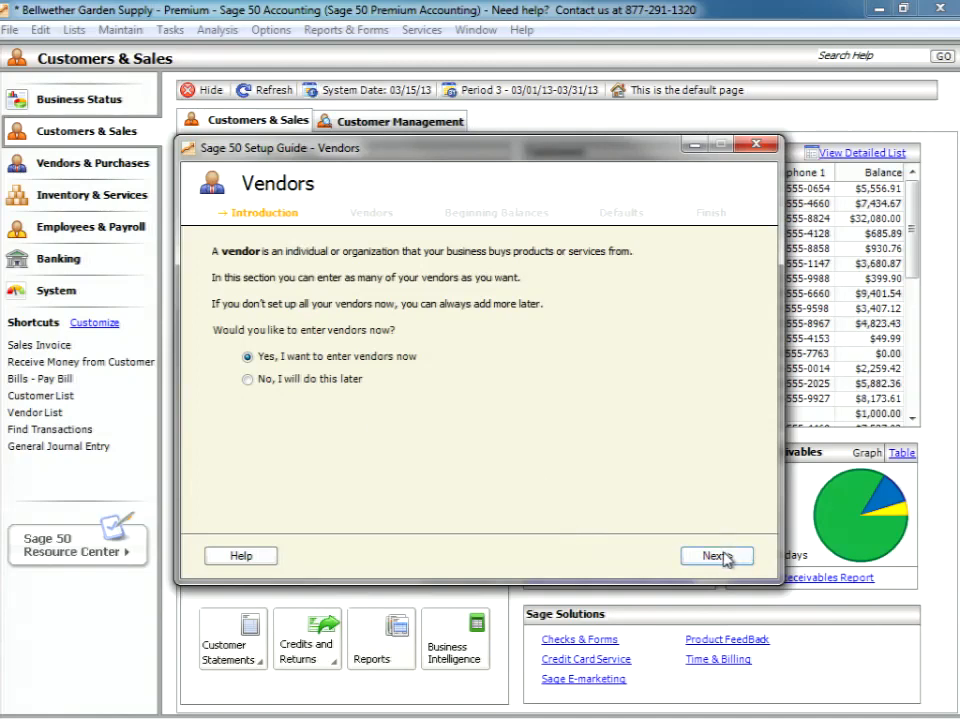
# - Keep 'Yes, I want to enter vendors now' and advance to the existing vendor list
pyautogui.click(716, 555)
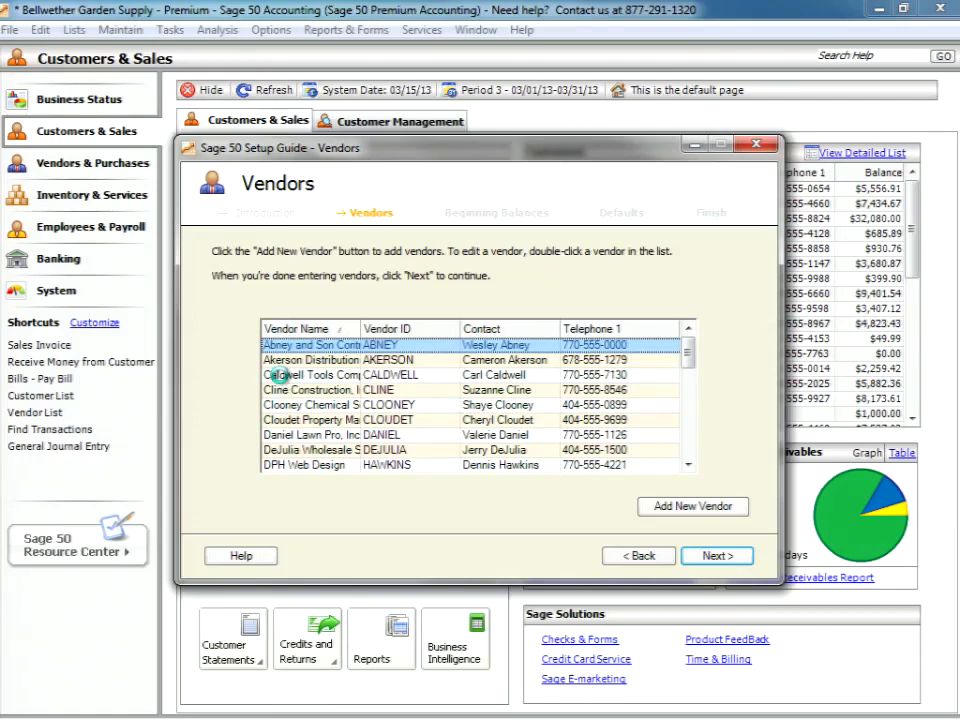
# - Open Caldwell Tools Company's record in Maintain Vendors from the vendor list
pyautogui.doubleClick(290, 374)
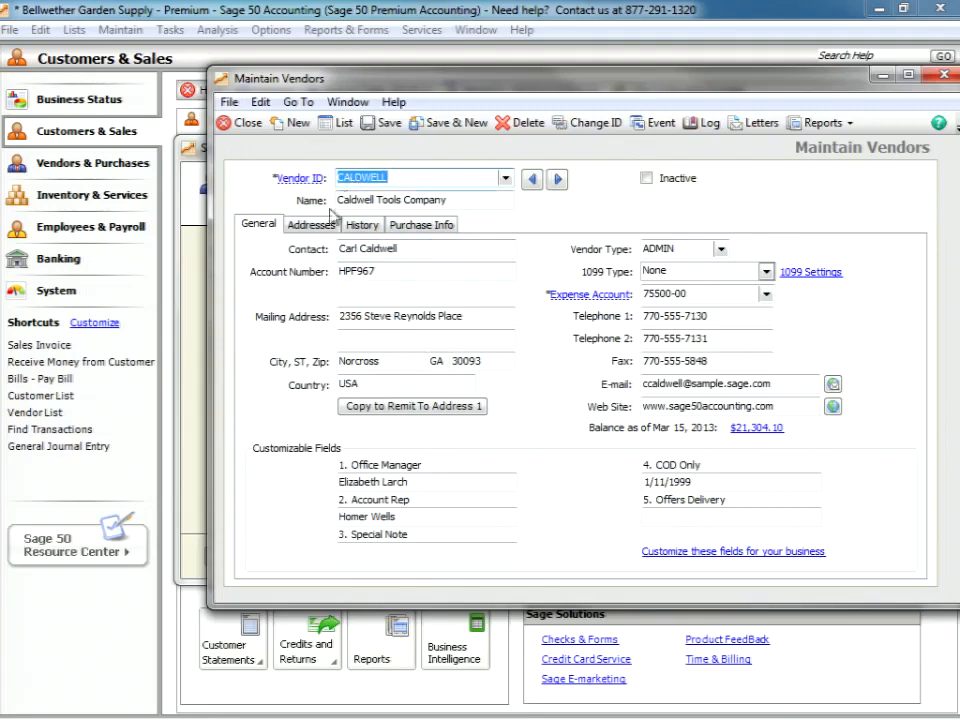
pyautogui.moveTo(383, 204)
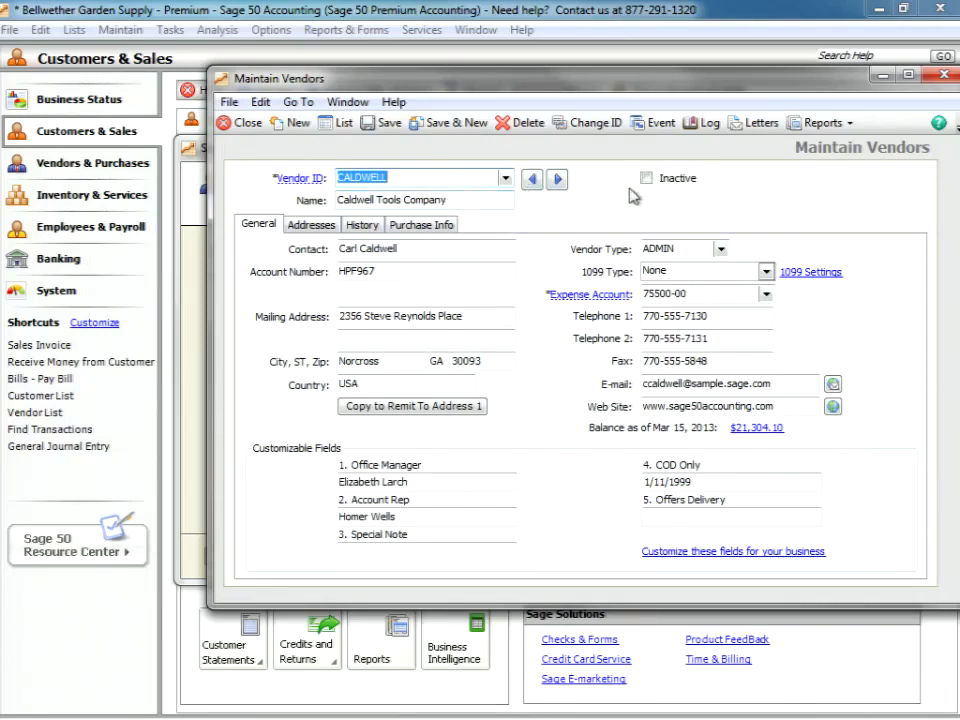
pyautogui.moveTo(720, 168)
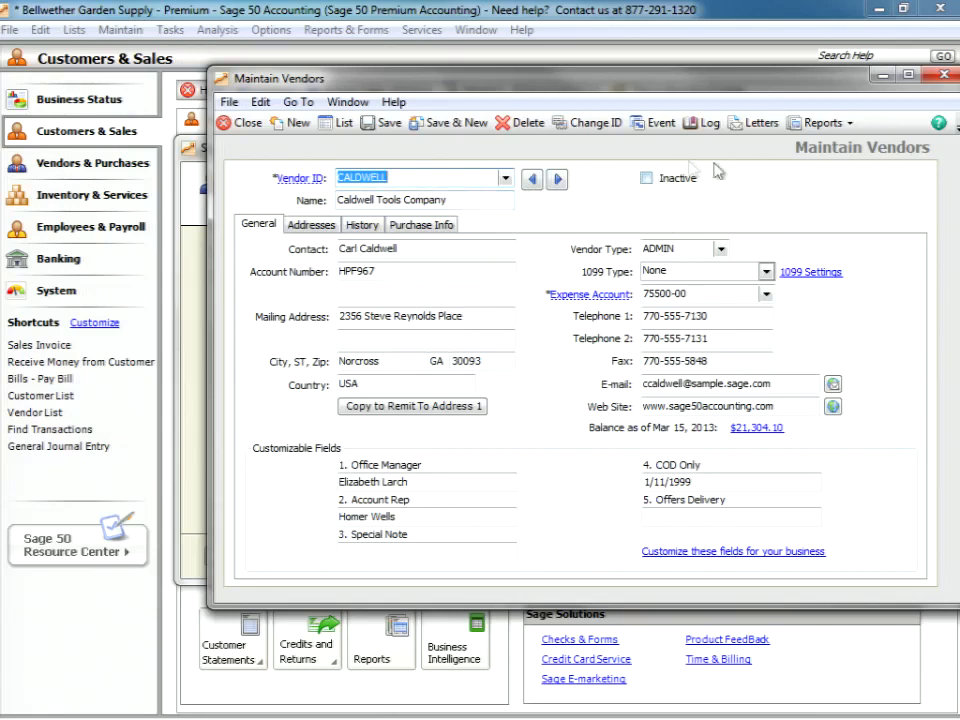
pyautogui.moveTo(650, 165)
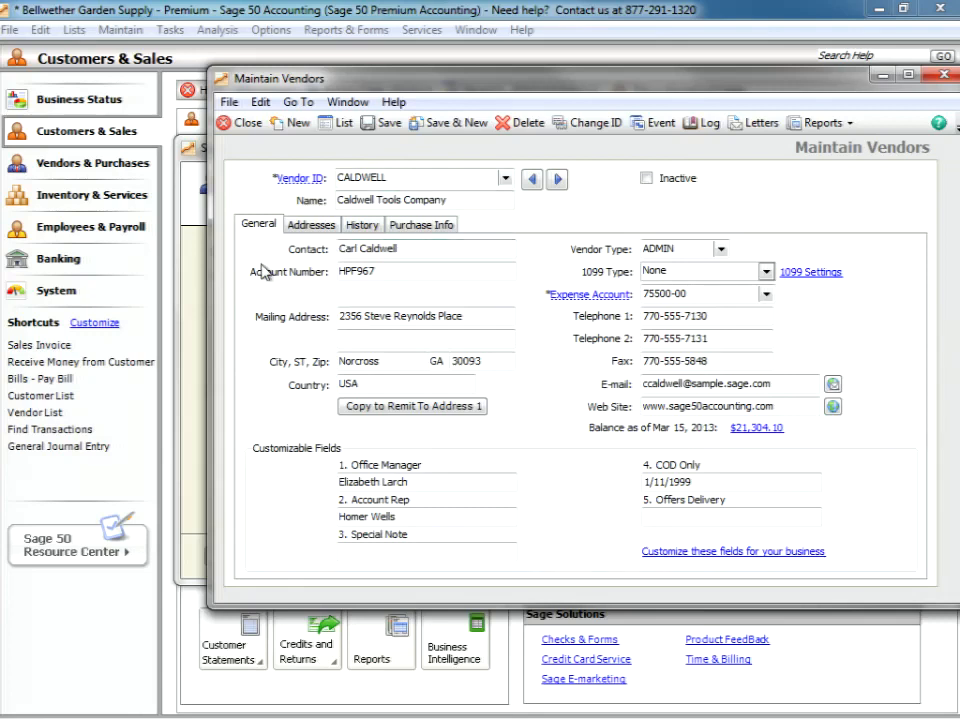
pyautogui.moveTo(277, 322)
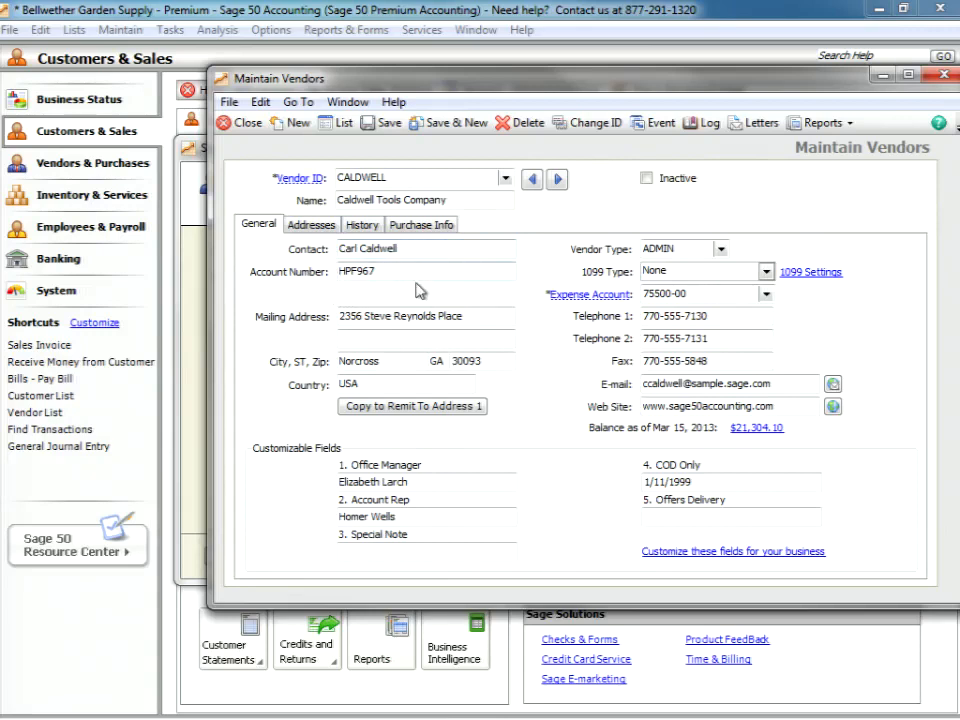
pyautogui.moveTo(335, 280)
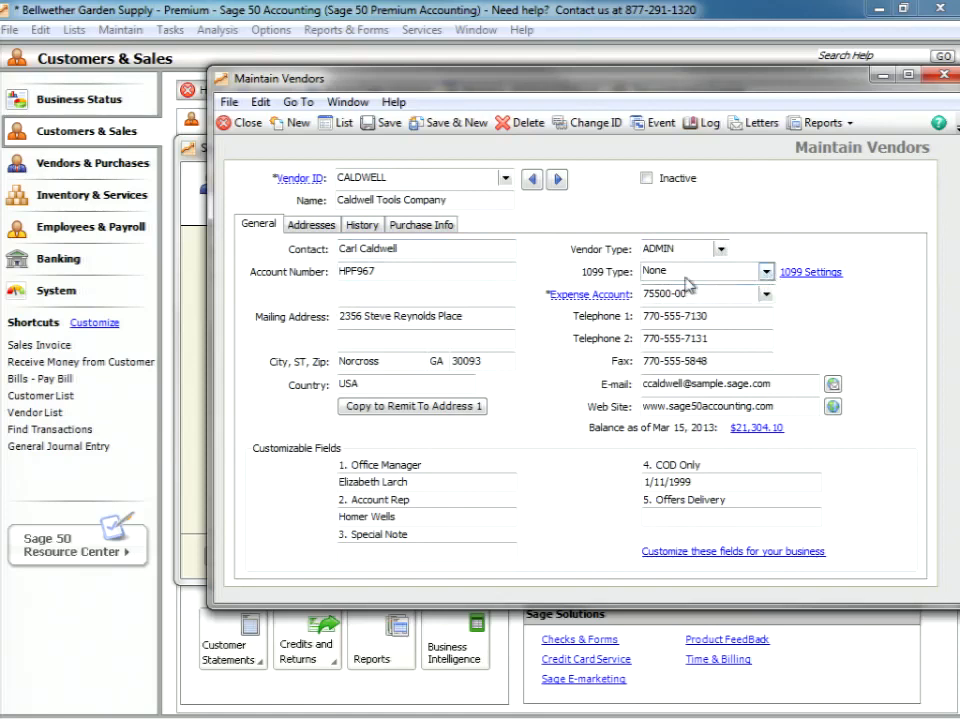
pyautogui.moveTo(810, 272)
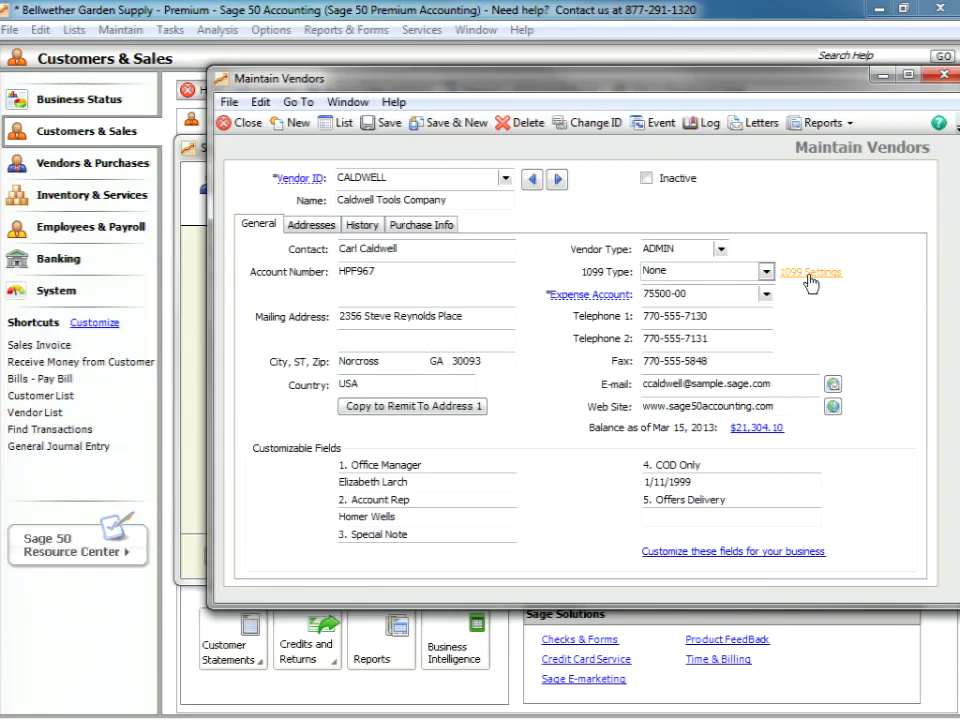
pyautogui.click(810, 273)
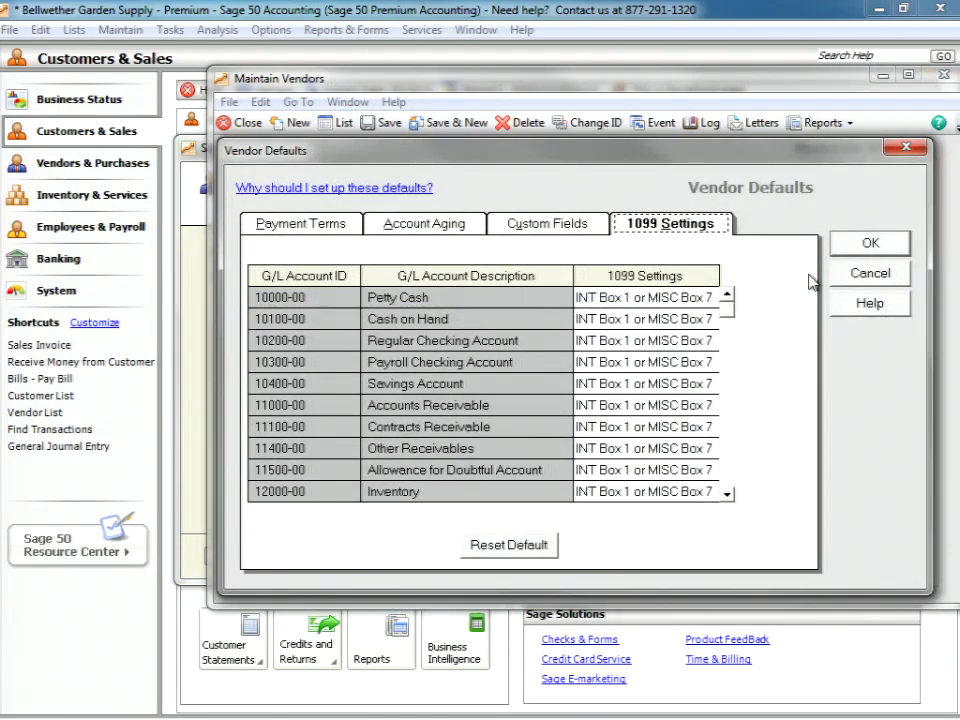
pyautogui.moveTo(655, 283)
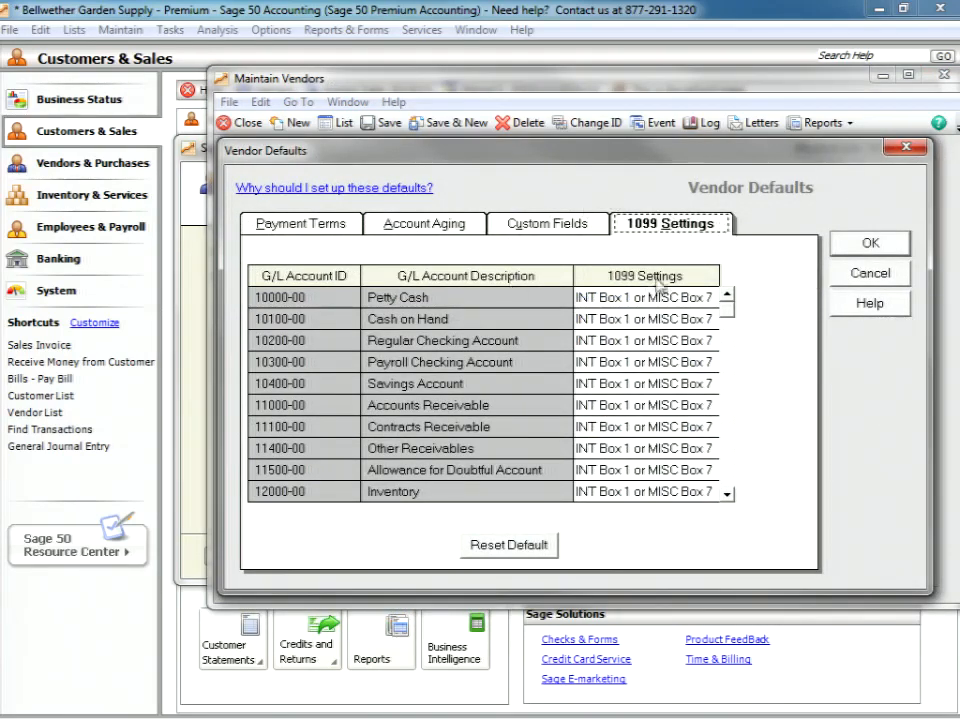
pyautogui.moveTo(343, 430)
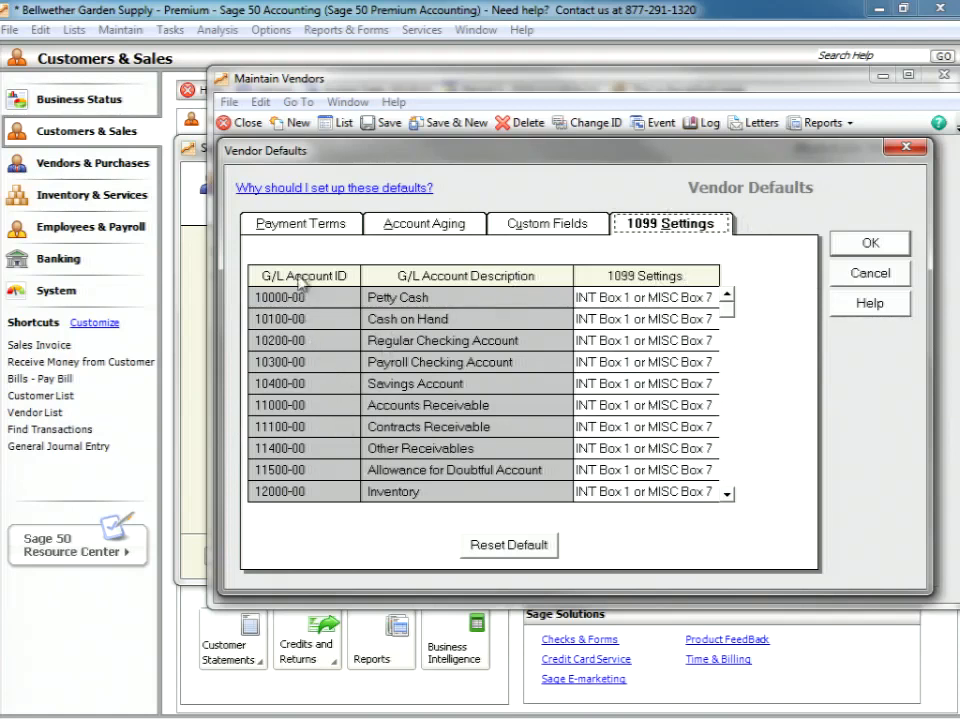
pyautogui.moveTo(425, 277)
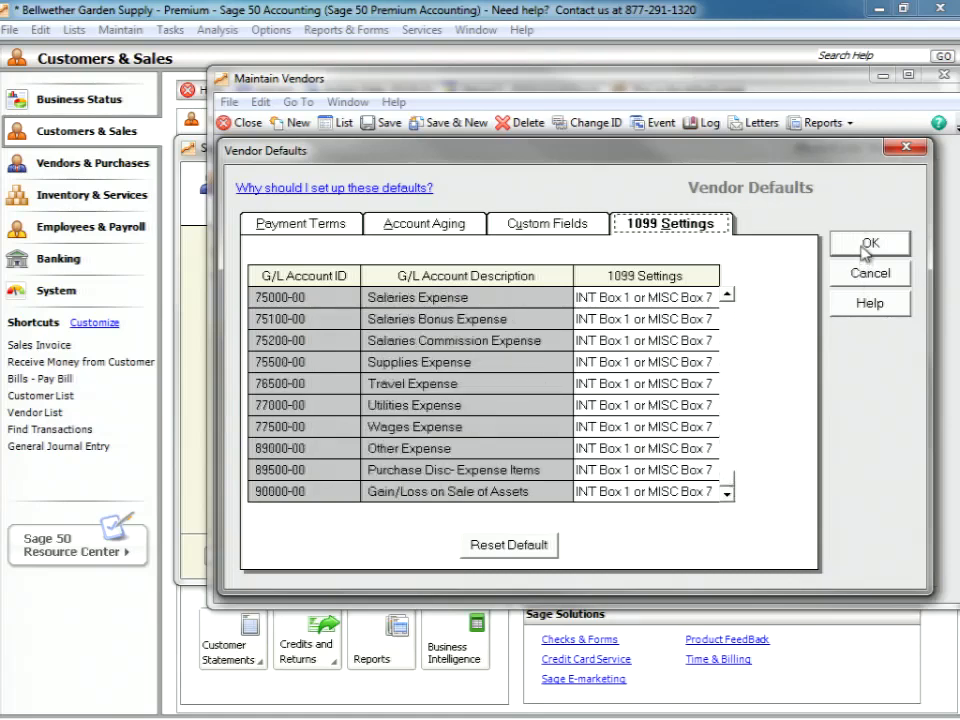
pyautogui.click(868, 244)
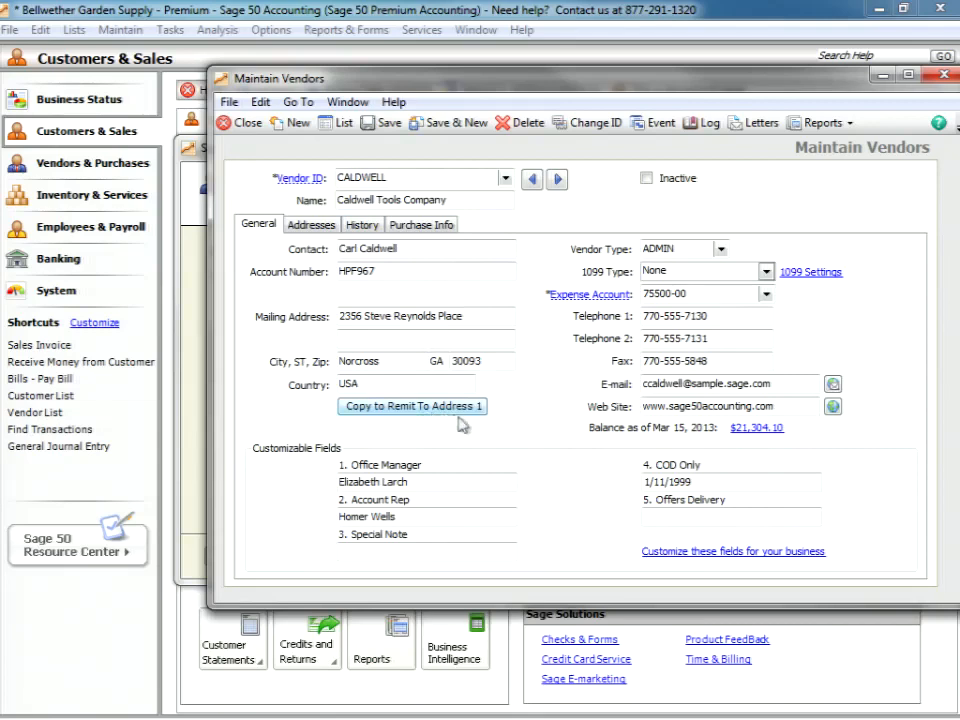
pyautogui.moveTo(503, 411)
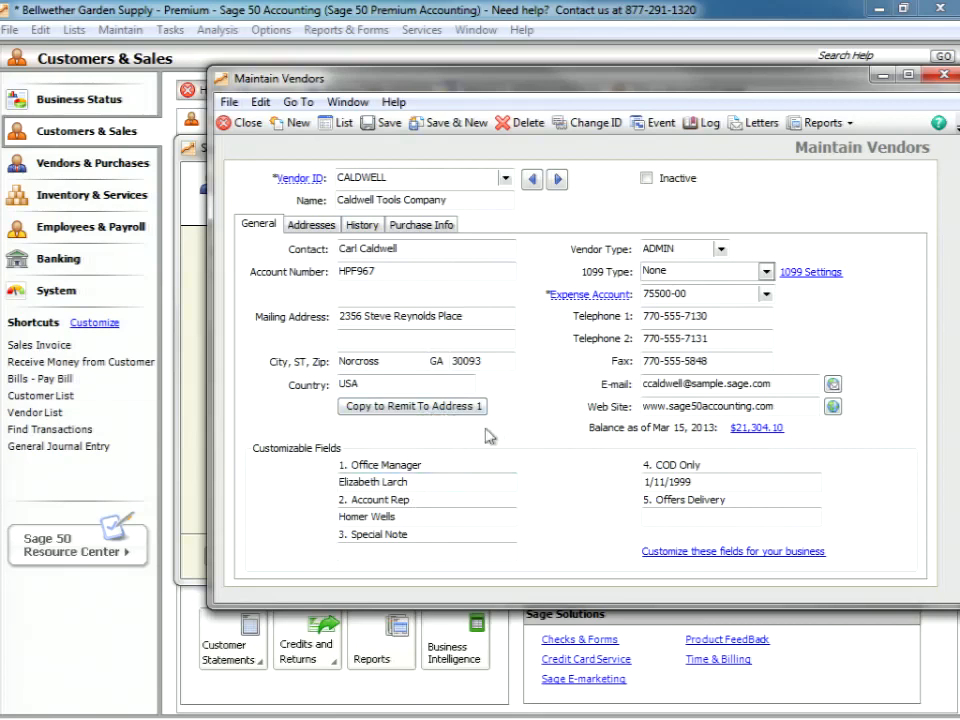
pyautogui.moveTo(420, 435)
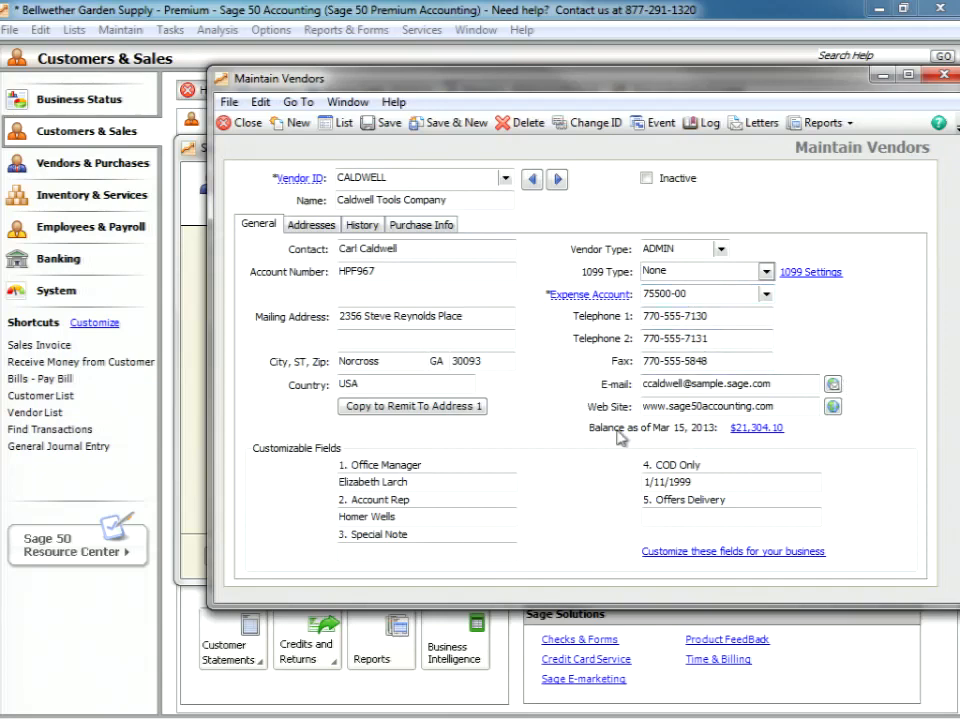
pyautogui.moveTo(695, 470)
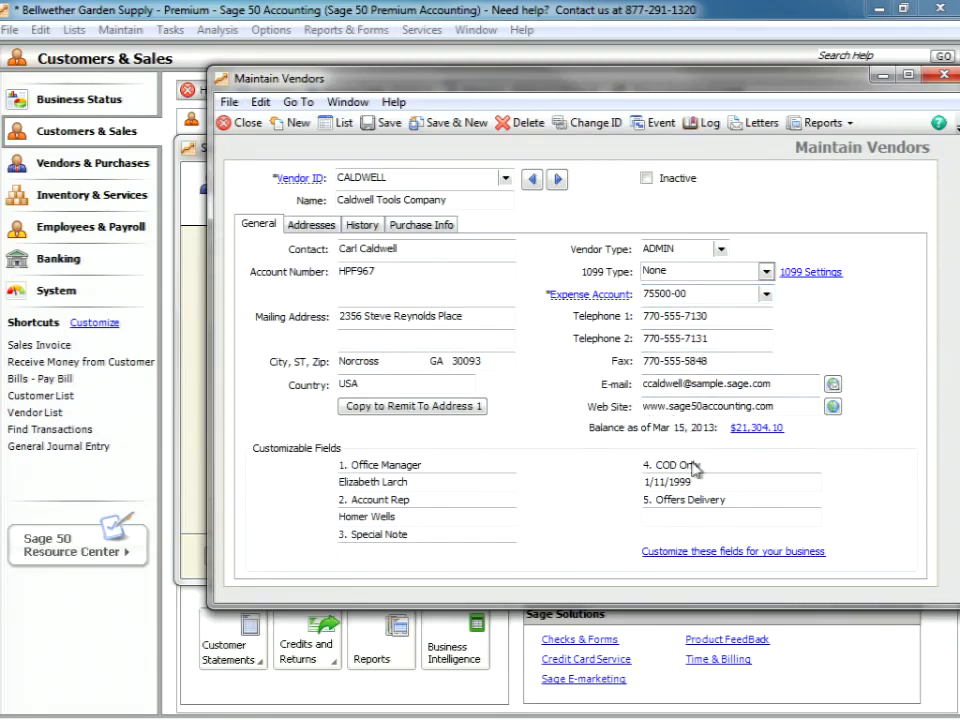
pyautogui.moveTo(651, 432)
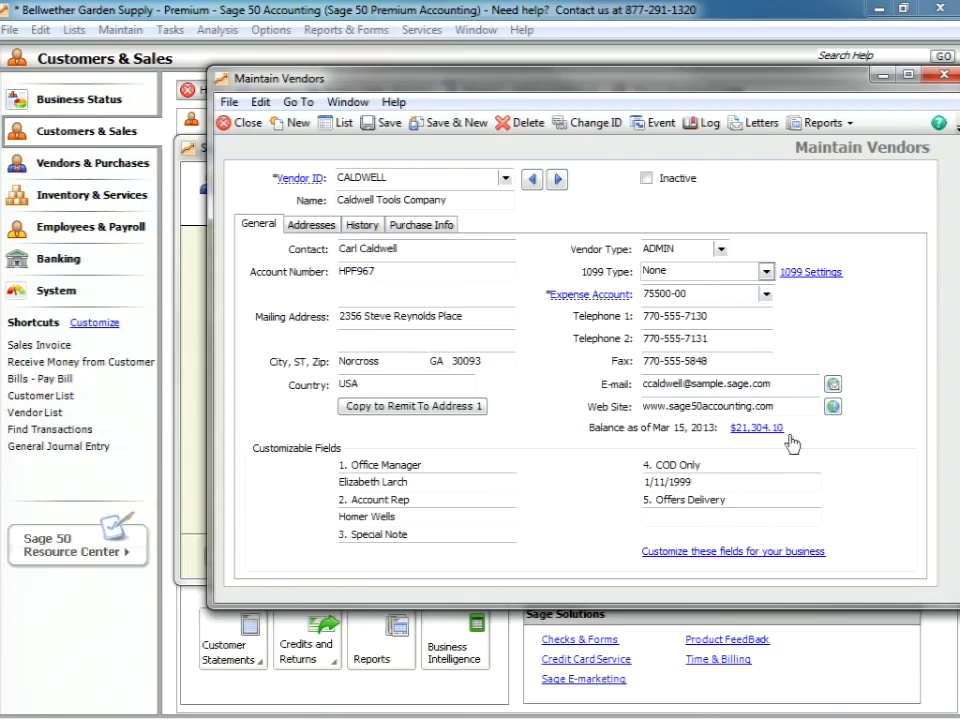
pyautogui.moveTo(793, 444)
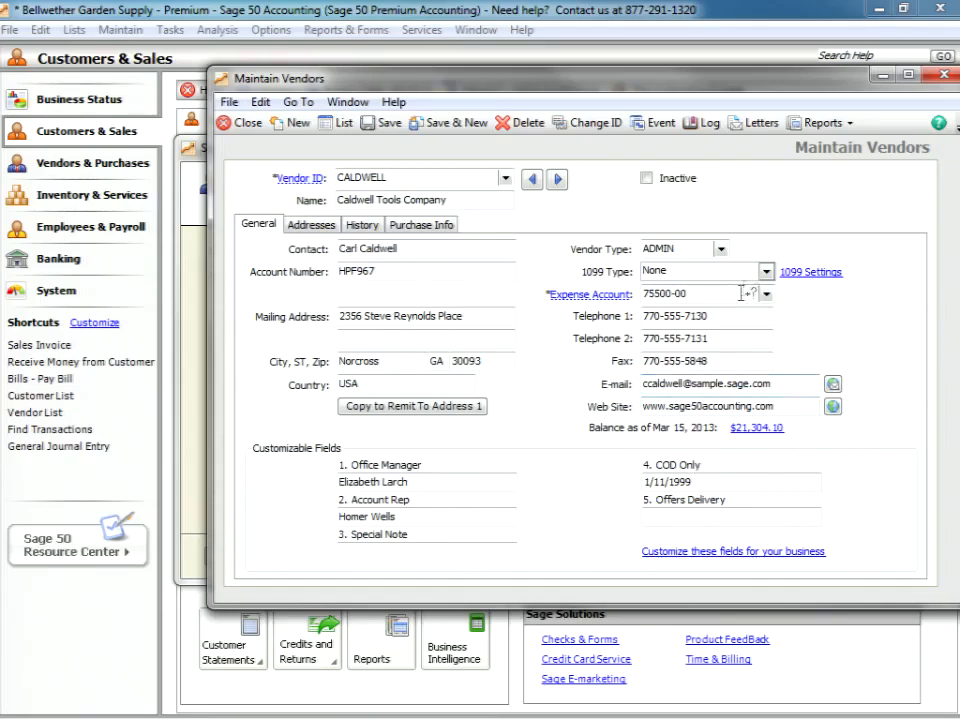
pyautogui.moveTo(530, 512)
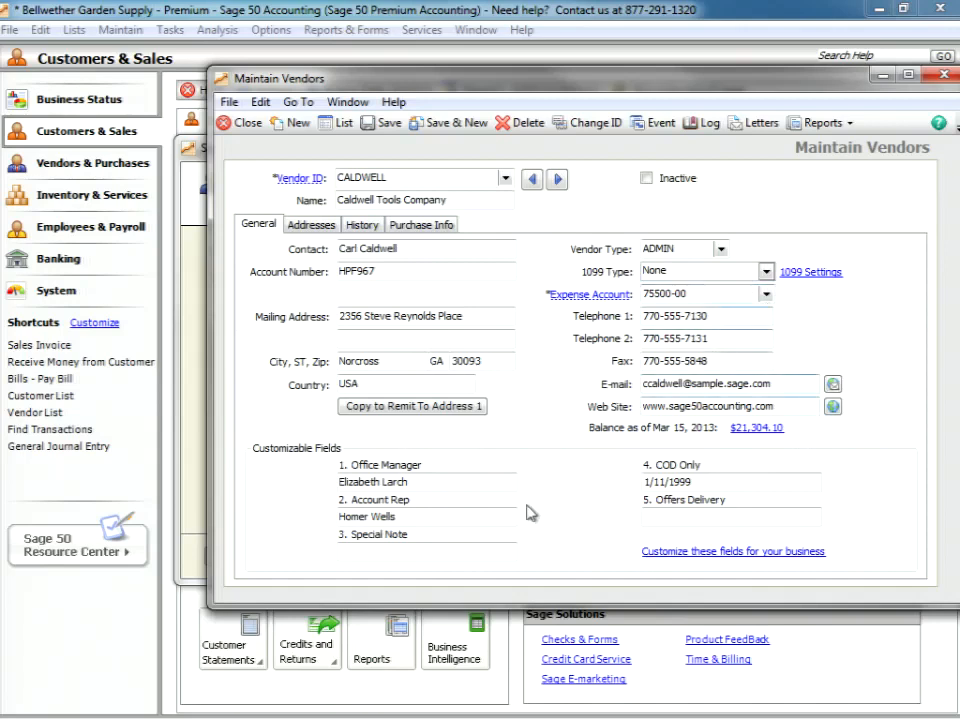
pyautogui.moveTo(293, 585)
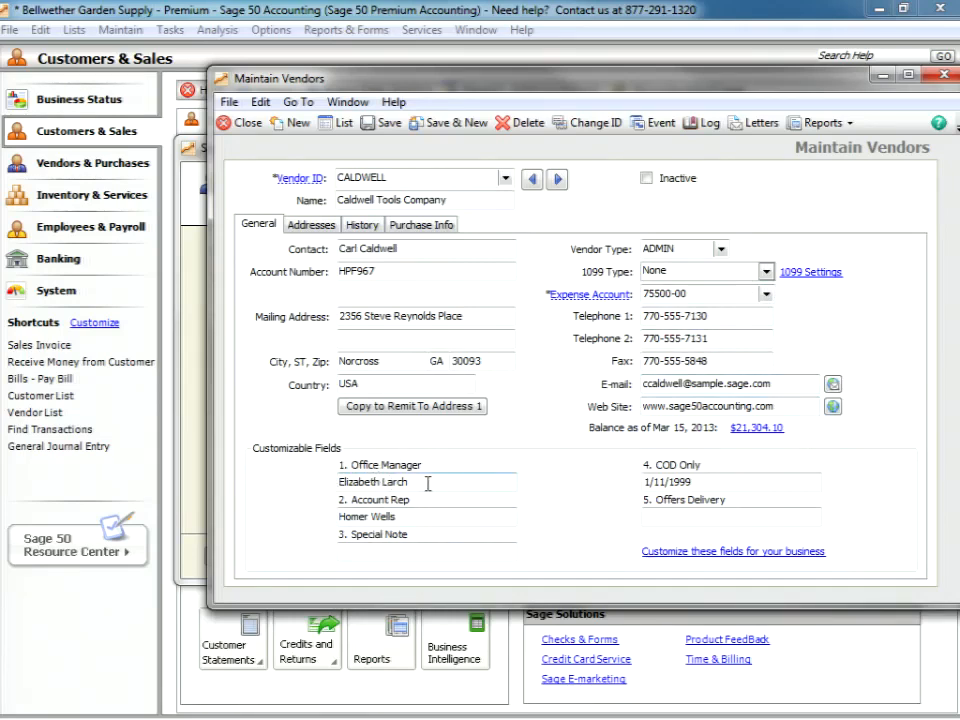
pyautogui.moveTo(425, 542)
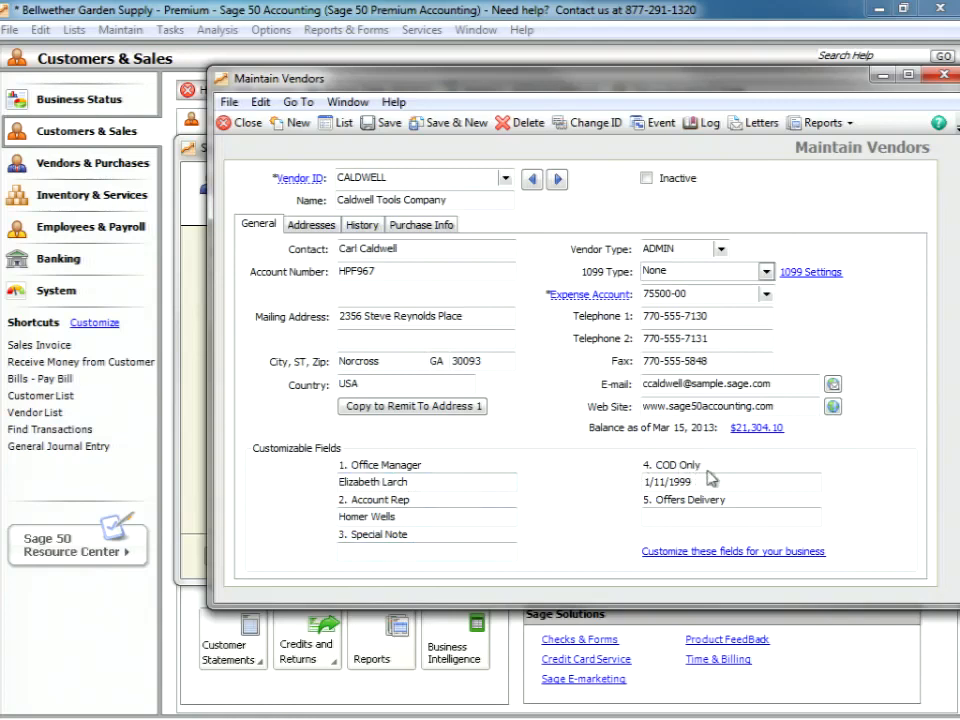
pyautogui.moveTo(715, 500)
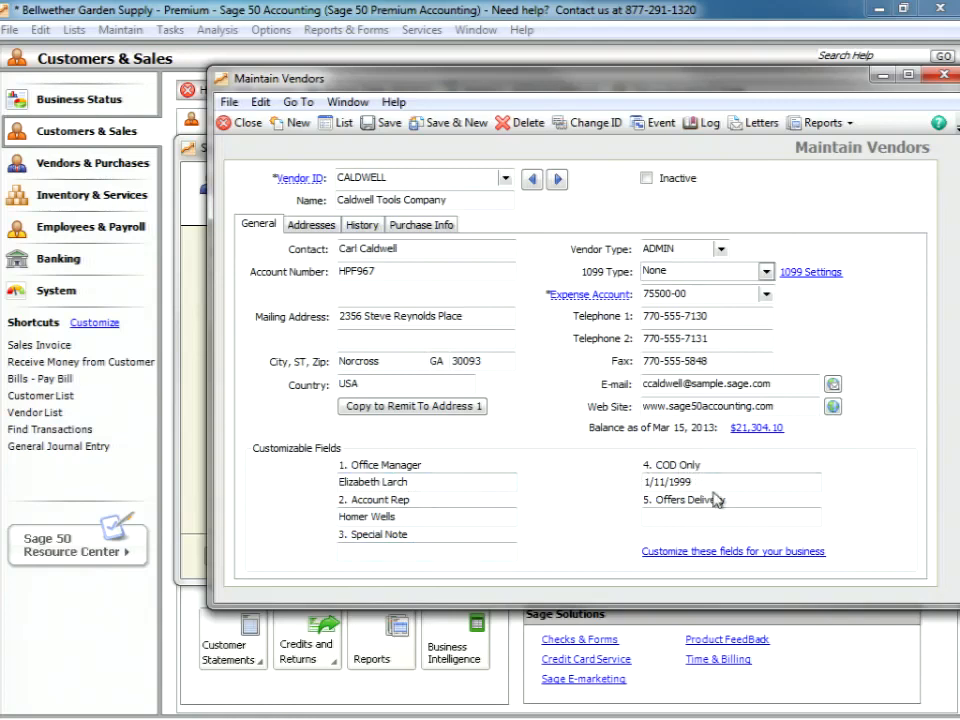